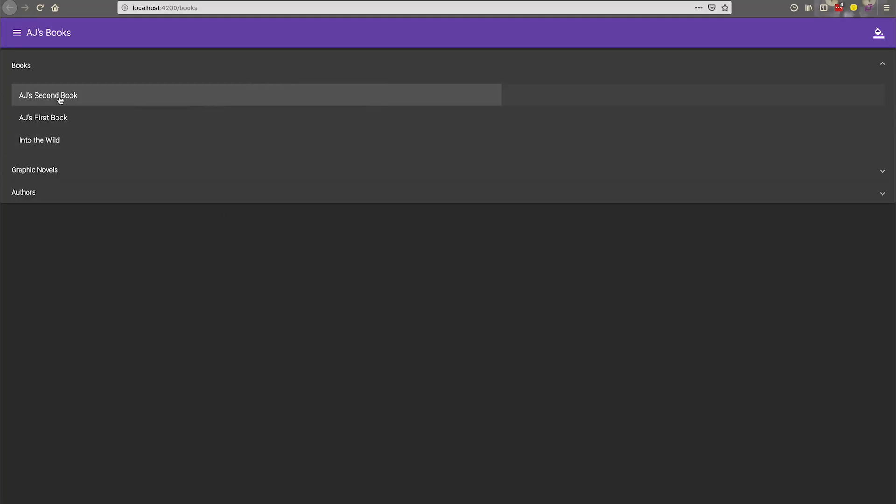
Step: Open AJ's Second Book, read Chapter 1 Section 1, and bring up its edit form
click(47, 95)
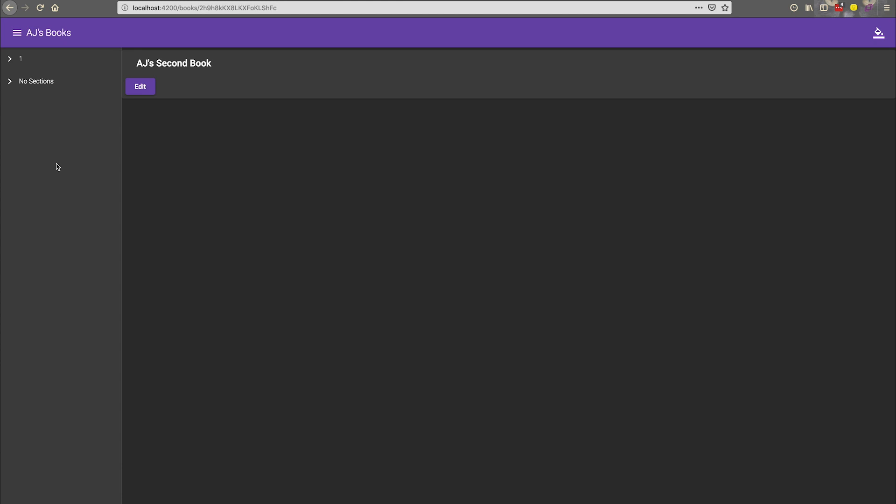
mouse_move(14, 86)
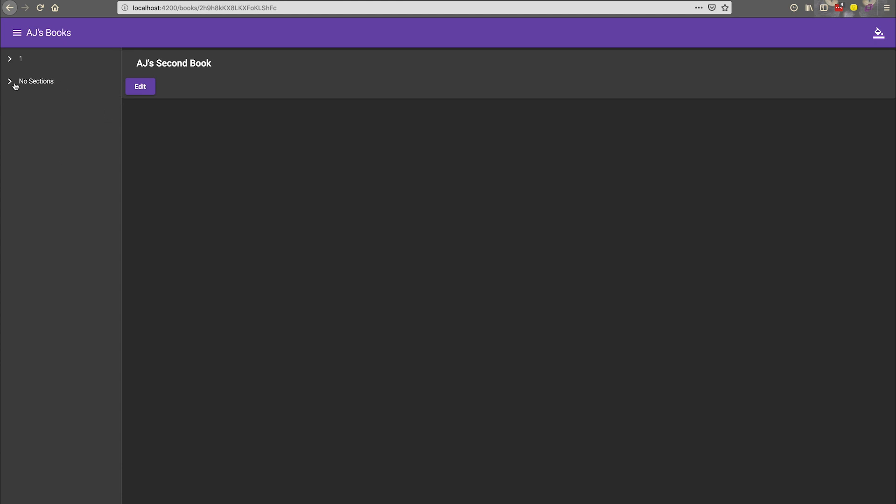
click(14, 59)
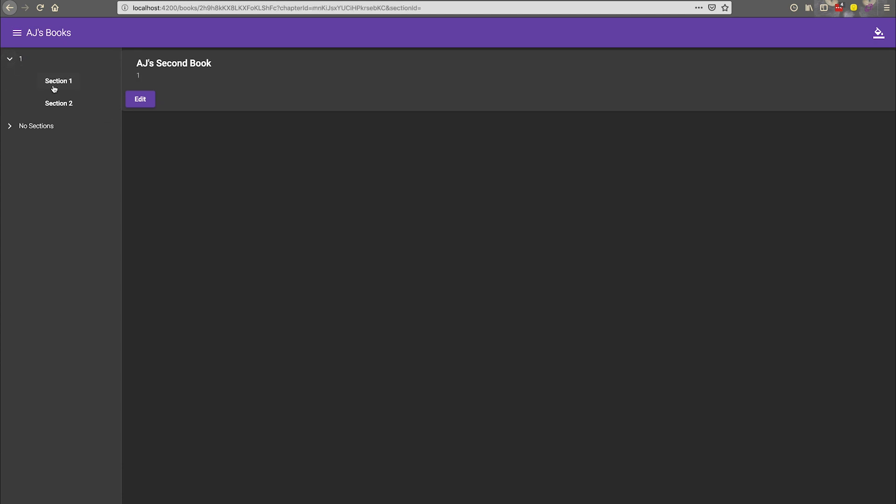
click(58, 80)
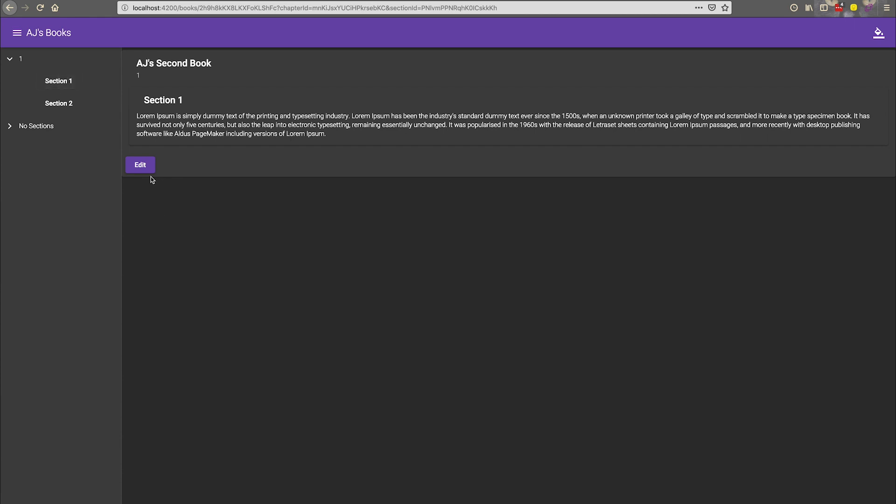
click(141, 165)
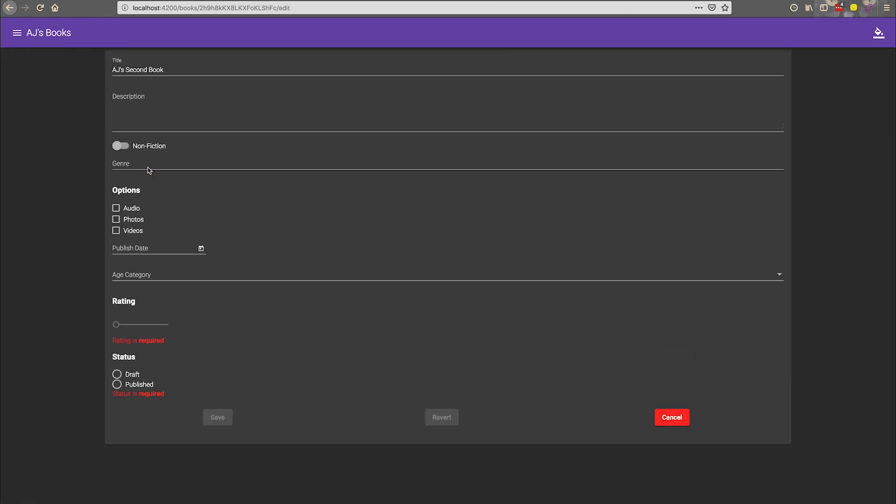
mouse_move(73, 94)
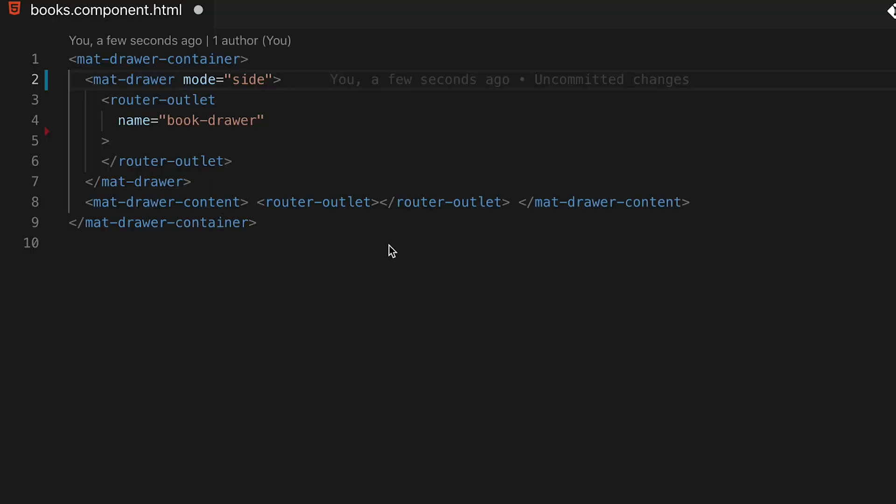
Step: Bind mat-drawer [opened] to showBooksDrawer$ | async and add onBooksDrawerActivate/Deactivate outlet handlers
text([opened]="showBooksDrawer$ | async")
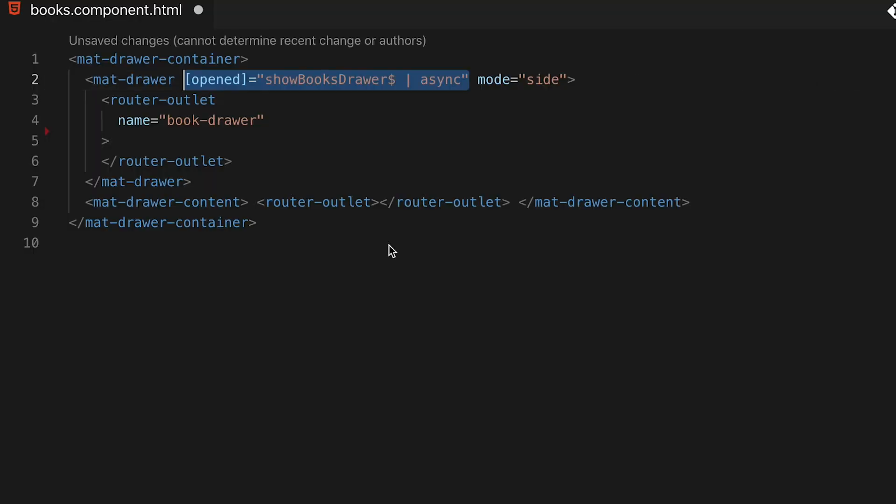
click(189, 182)
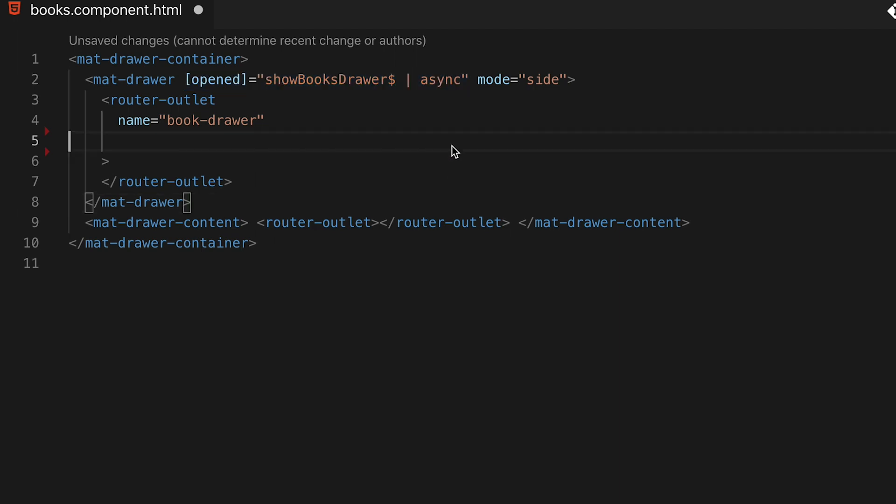
text((activate)="onBooksDrawerActivate($event)")
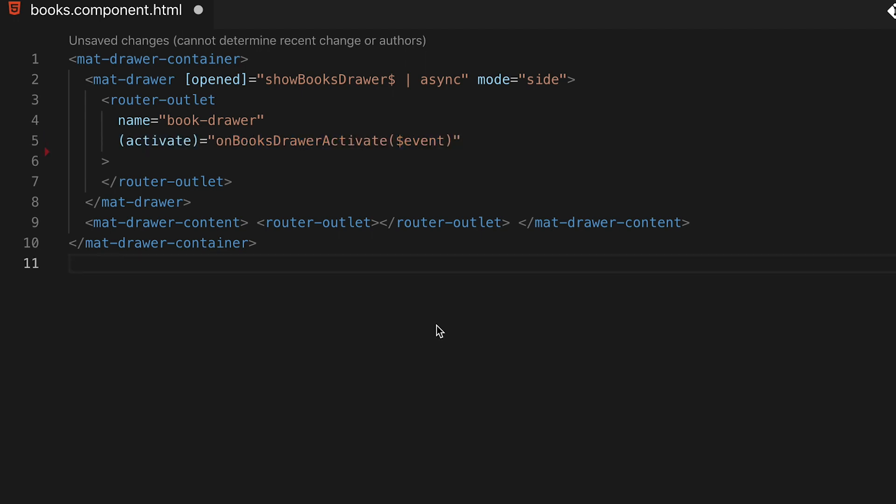
key(Enter)
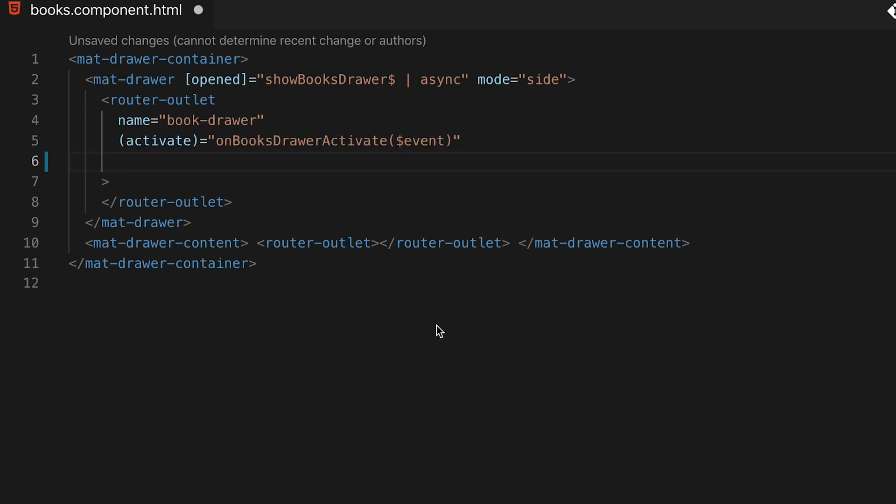
text((deactivate)="onBooksDrawerDeactivate($event)")
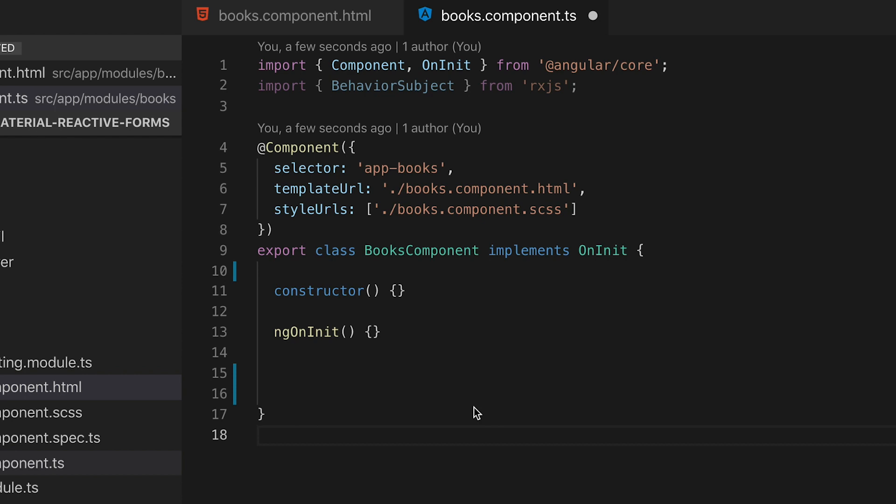
Step: Declare showBooksDrawer$ as BehaviorSubject(false) and write the onBooksDrawerActivate/Deactivate handlers
text(showBooksDrawer$ = new BehaviorSubject(false);)
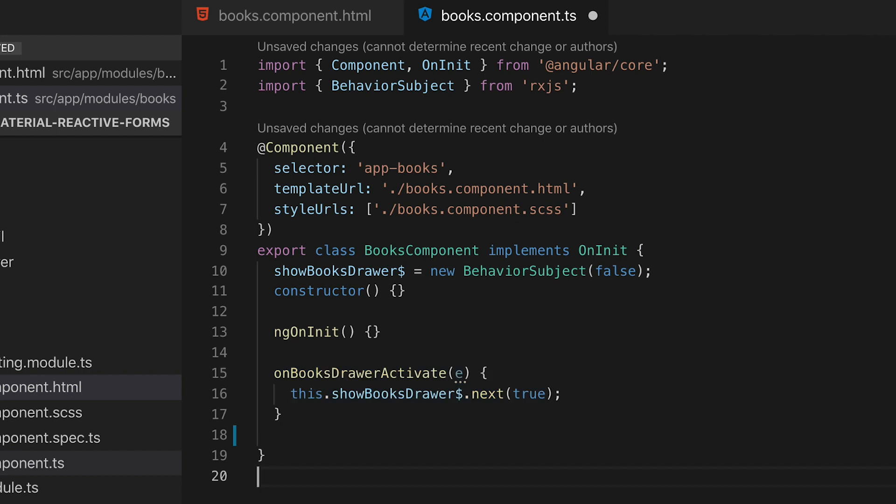
text(onBooksDrawerDeactivate(e) {)
text(this.showBooksDrawer$.next(false);)
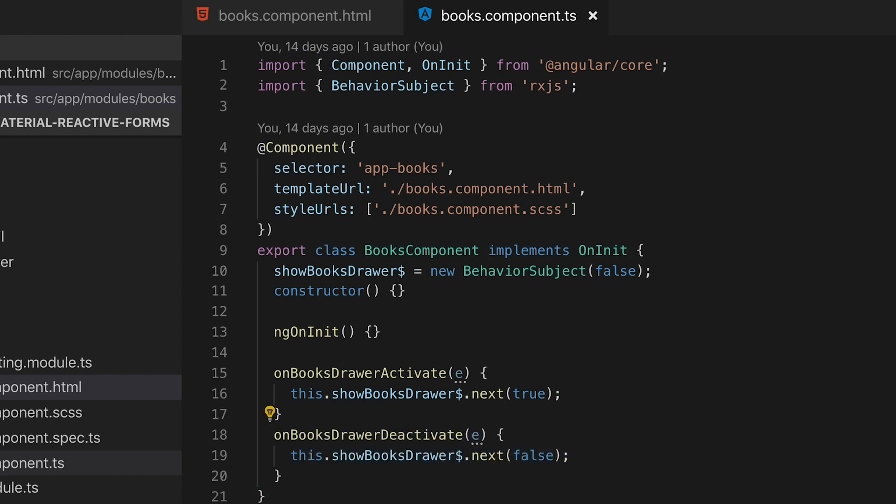
mouse_move(717, 392)
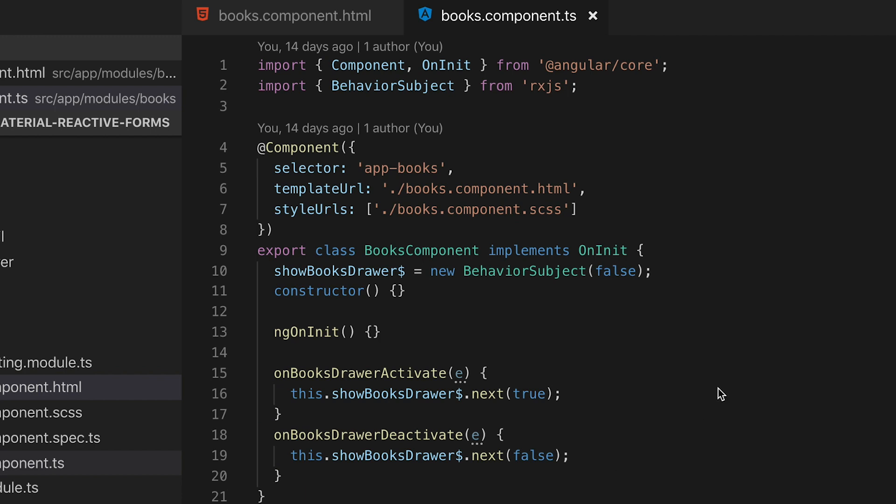
mouse_move(738, 372)
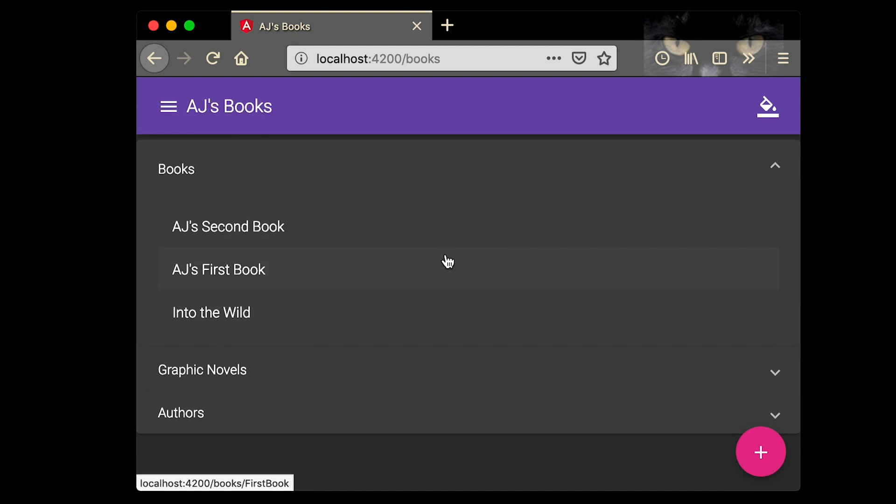
Step: Open AJ's First Book and its edit form, scrolling through the form
click(218, 270)
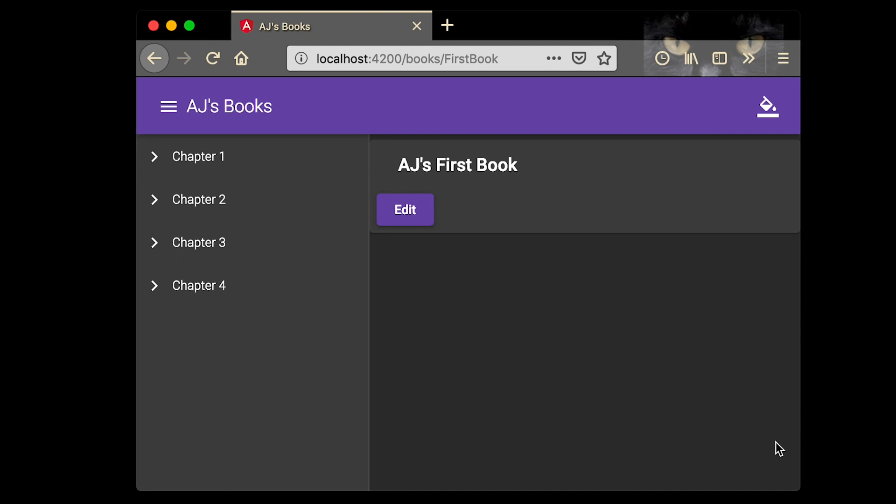
mouse_move(410, 219)
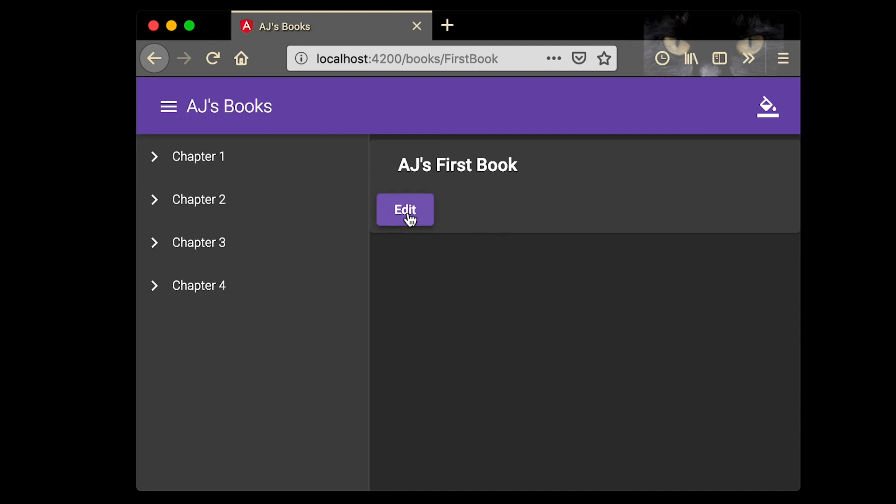
click(405, 210)
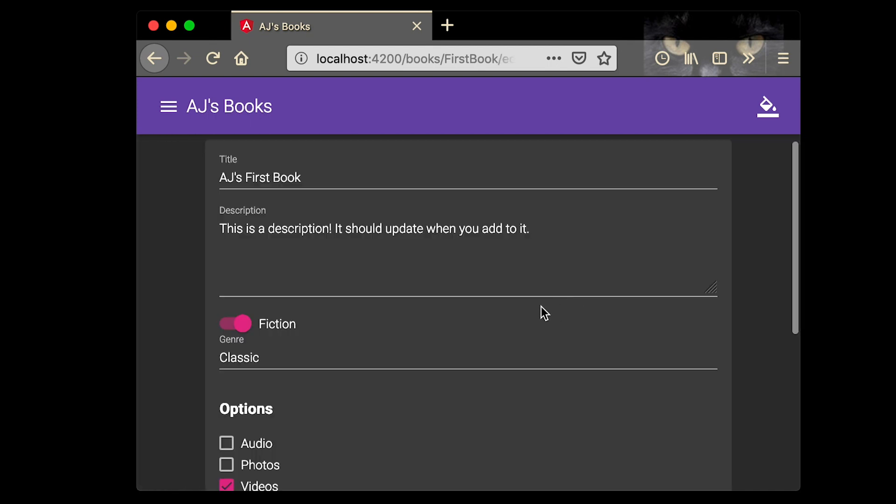
scroll(down, 3)
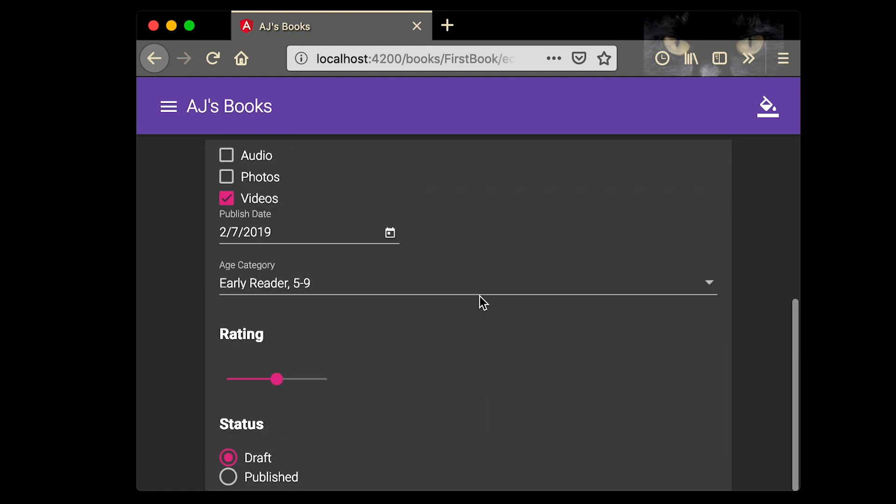
scroll(down, 3)
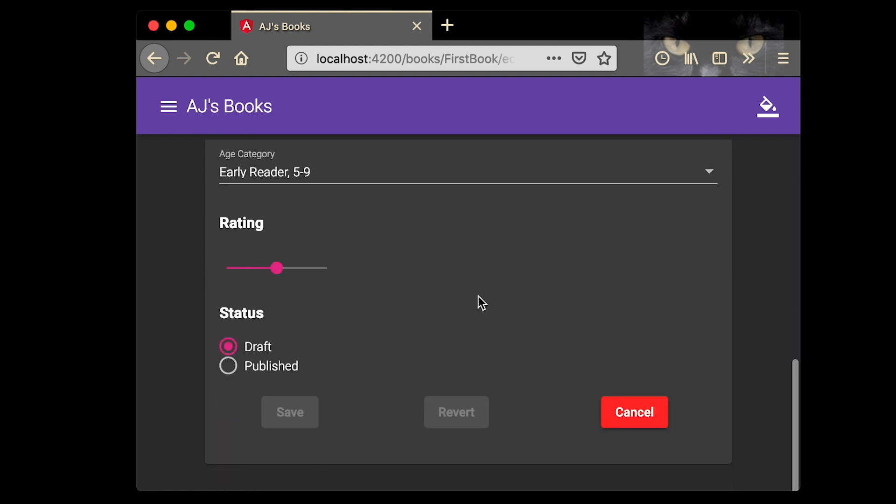
Step: From the expanded Books drawer, open the new-book form via the + FAB and go back
click(168, 105)
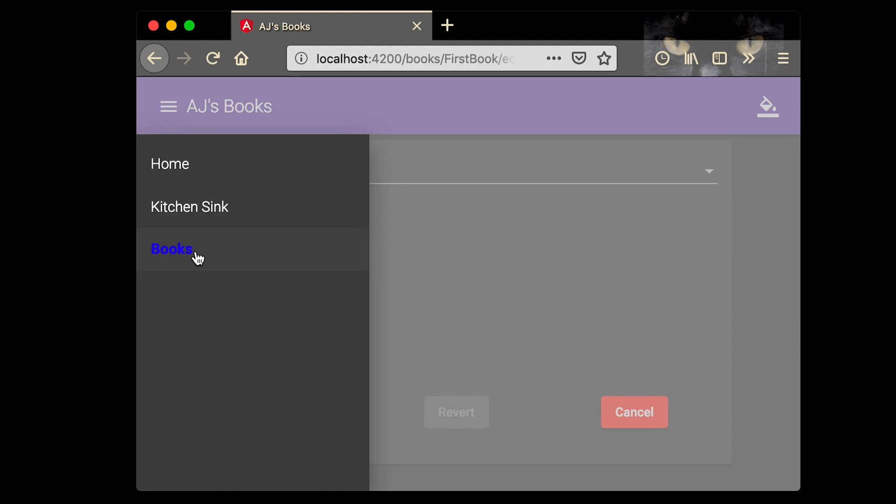
click(172, 250)
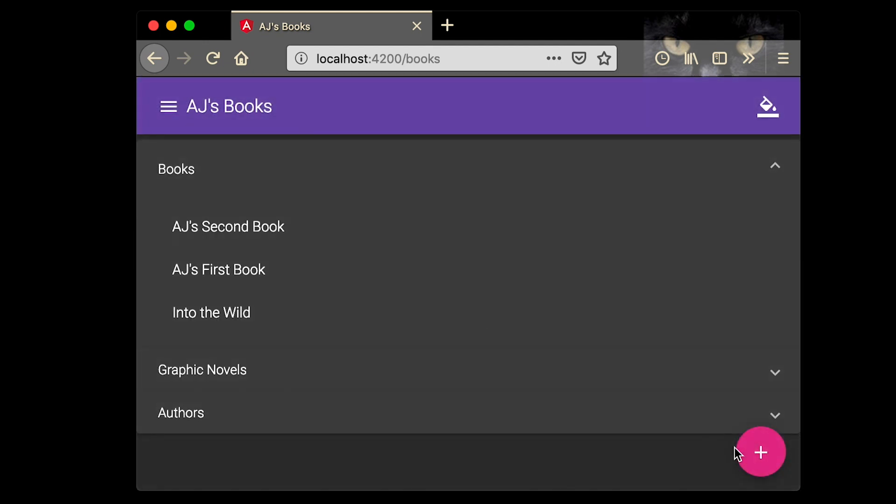
click(764, 454)
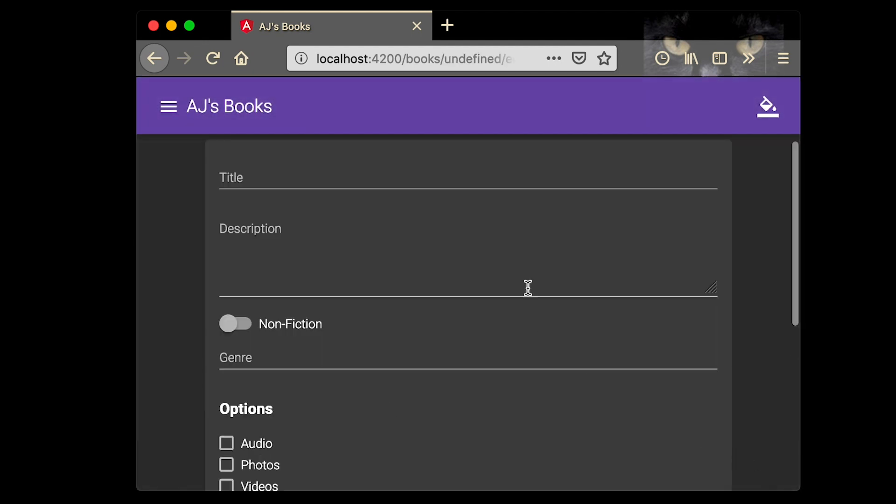
click(154, 58)
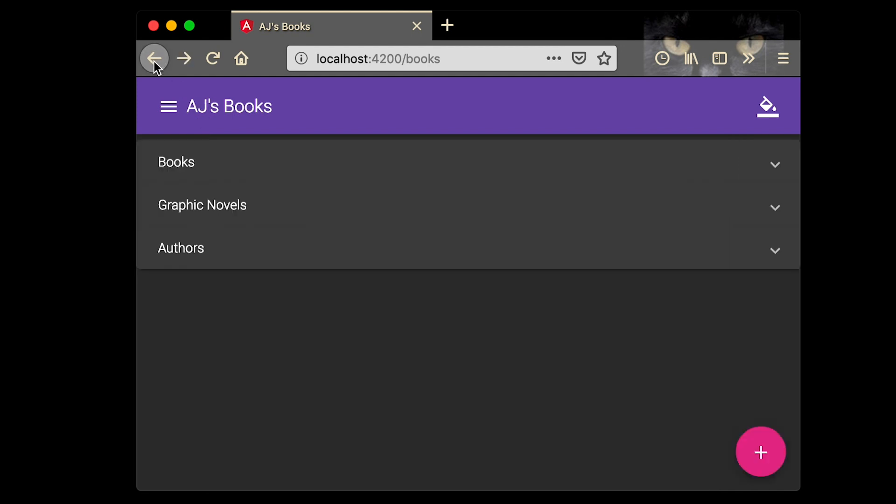
click(176, 162)
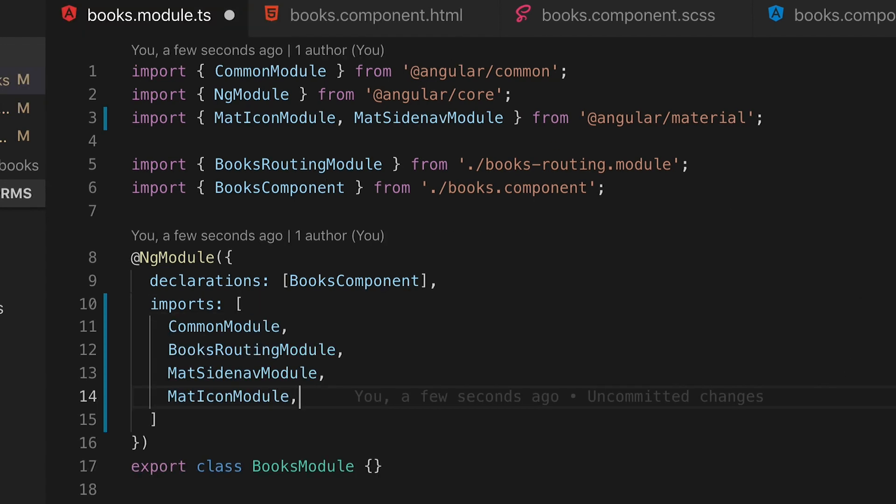
Step: Add MatButtonModule to the books module and a fixed-position .app-fab--absolute style rule
text(MatButtonModule)
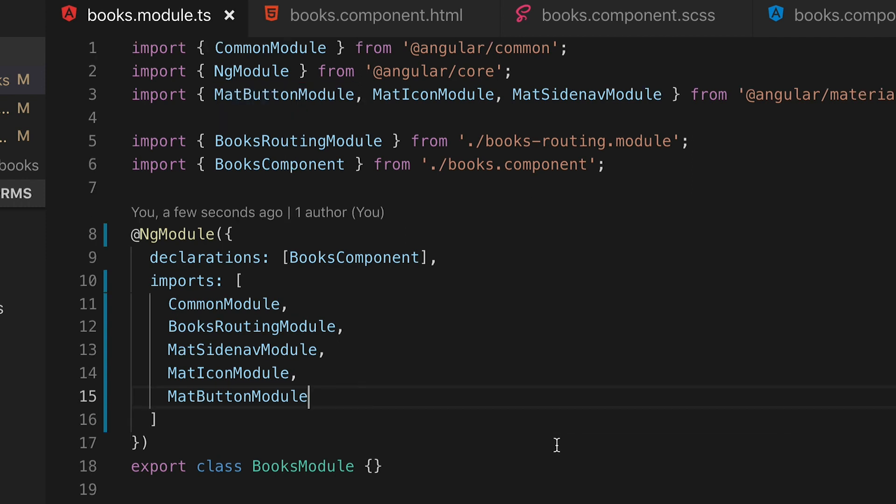
click(620, 16)
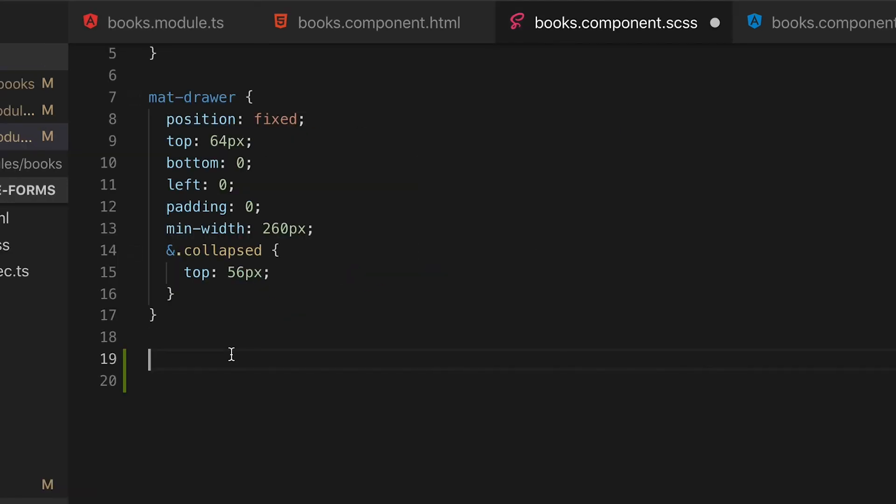
text(.app-fab-absolute {)
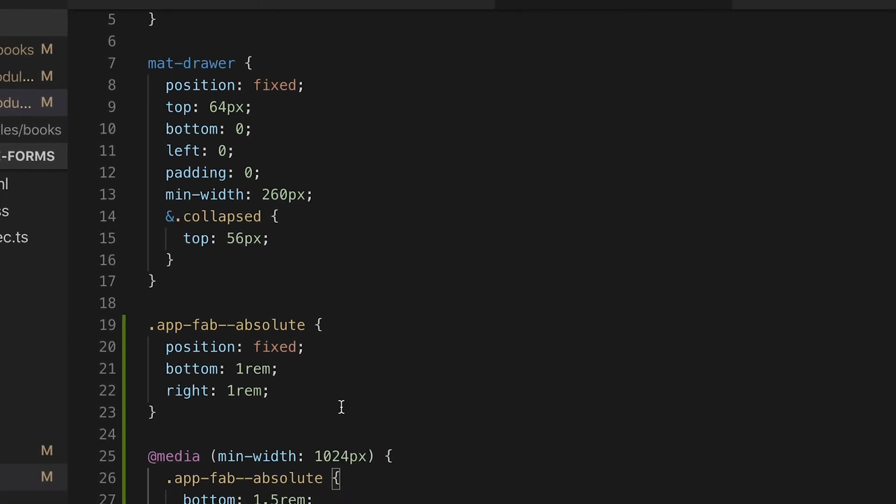
scroll(down, 3)
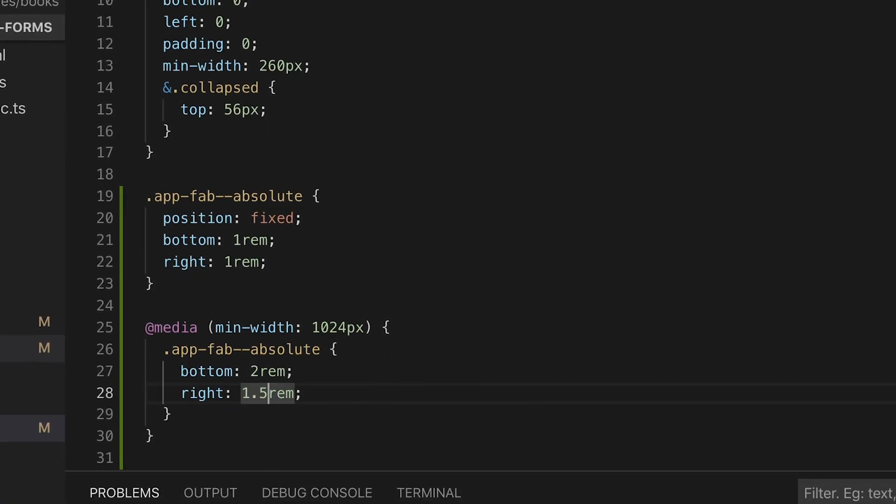
text(2)
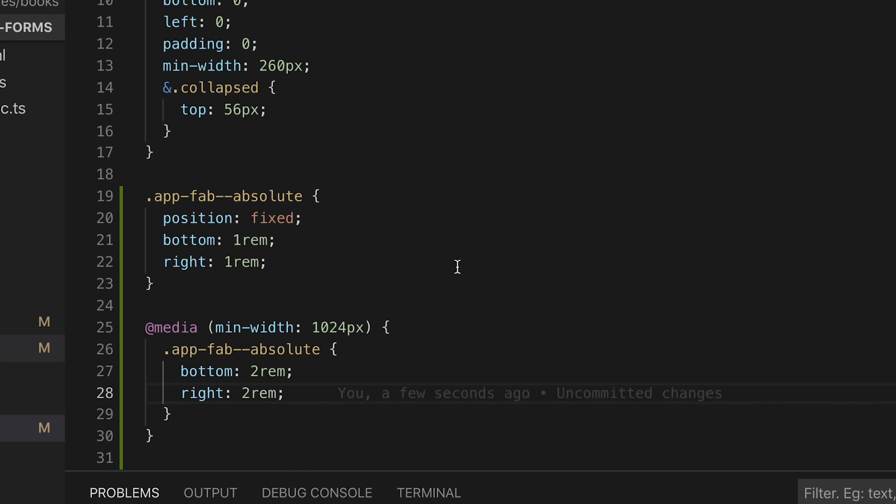
mouse_move(460, 288)
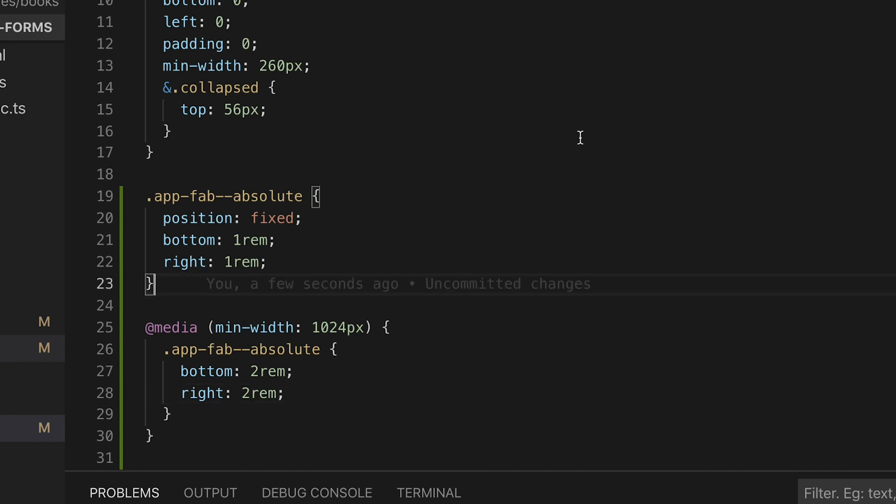
click(372, 23)
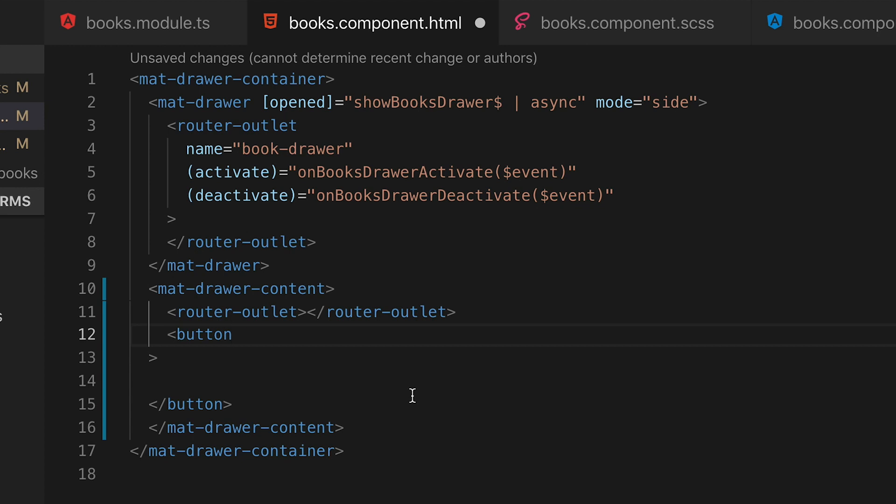
Step: Give the button mat-fab, class app-fab--absolute, routerLink /books/new and aria-label Add
click(233, 334)
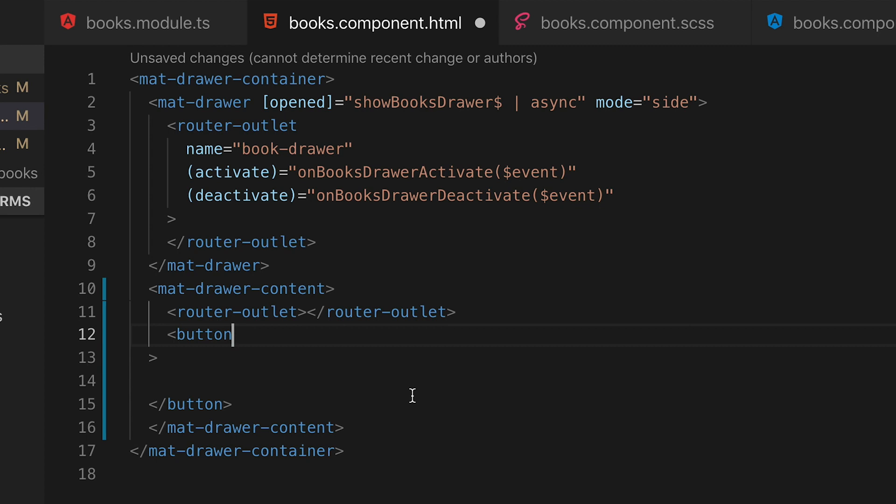
key(Enter)
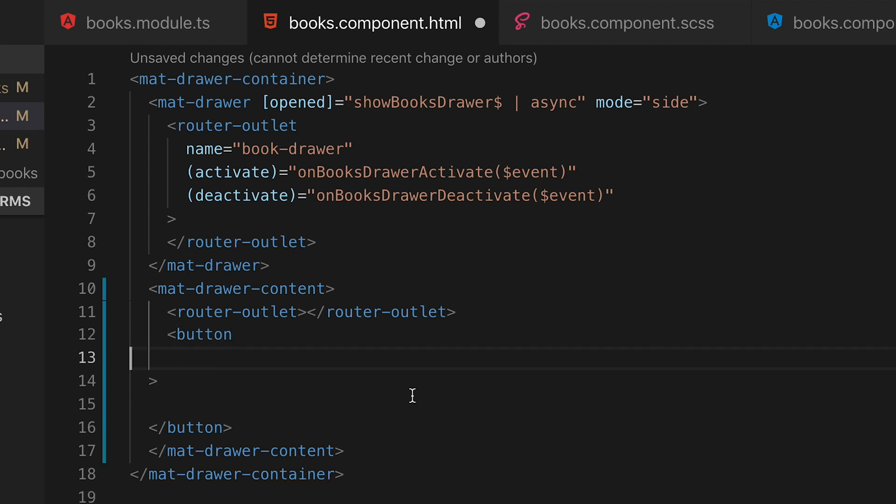
key(Enter)
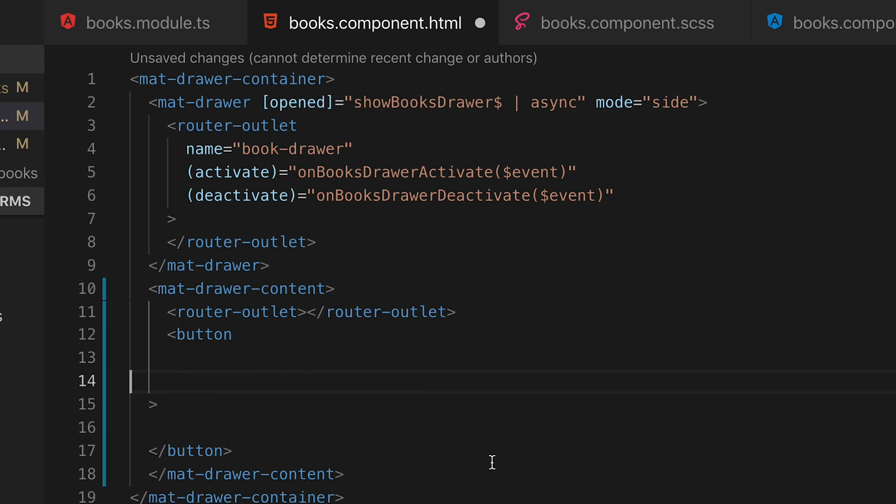
key(Enter)
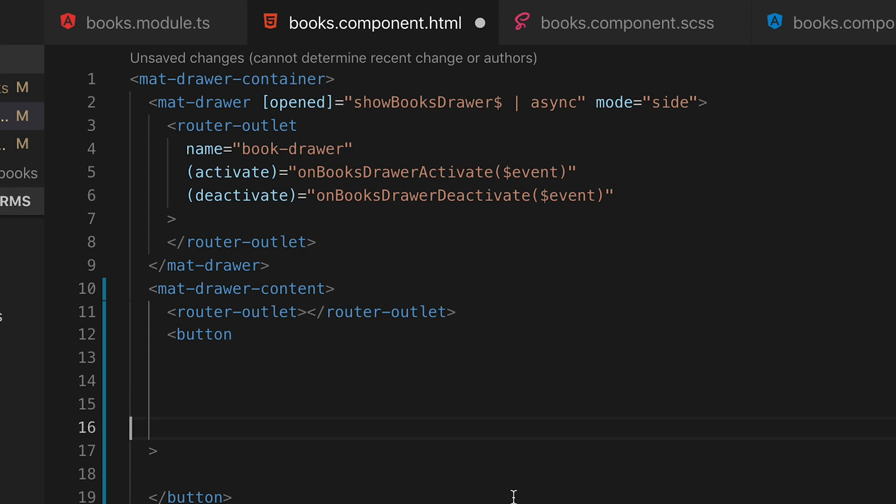
text(mat-fab)
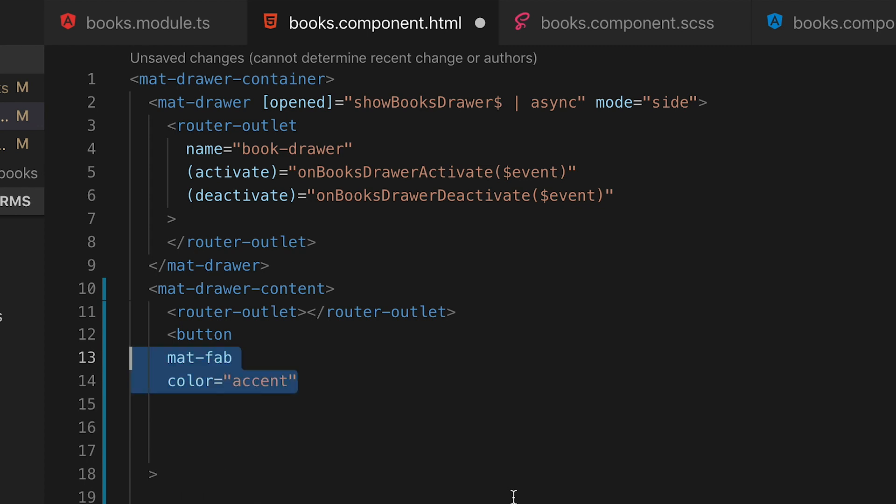
click(509, 495)
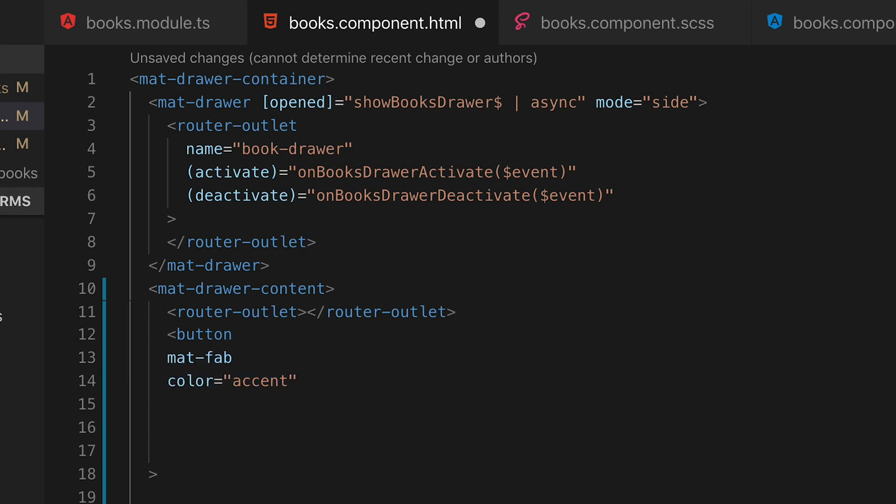
text(class="app-fab--absolute")
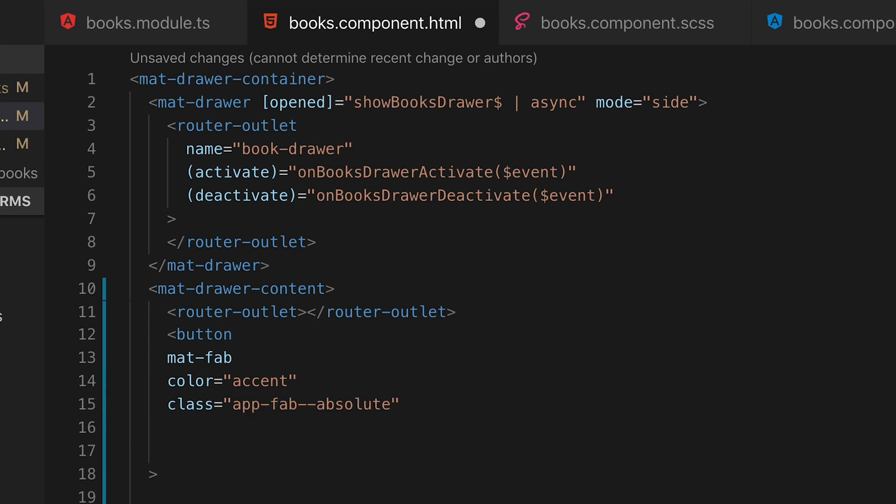
text(routerLink="/books/new")
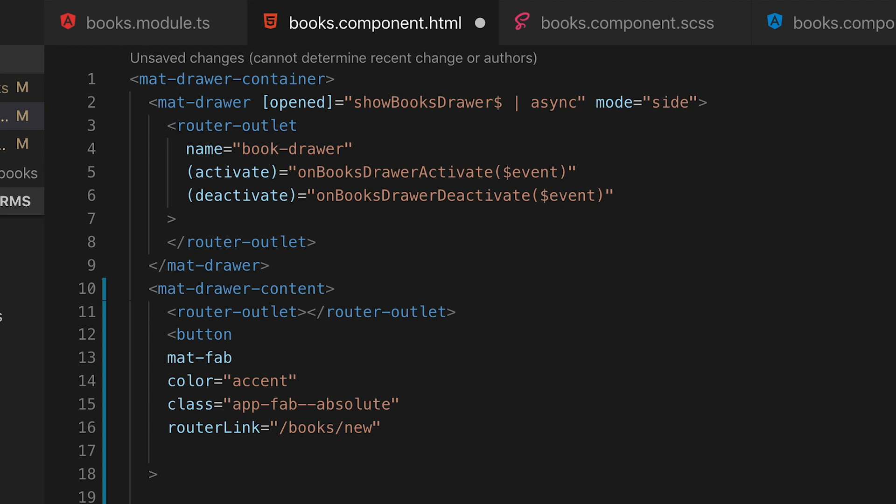
text(aria-label="Add")
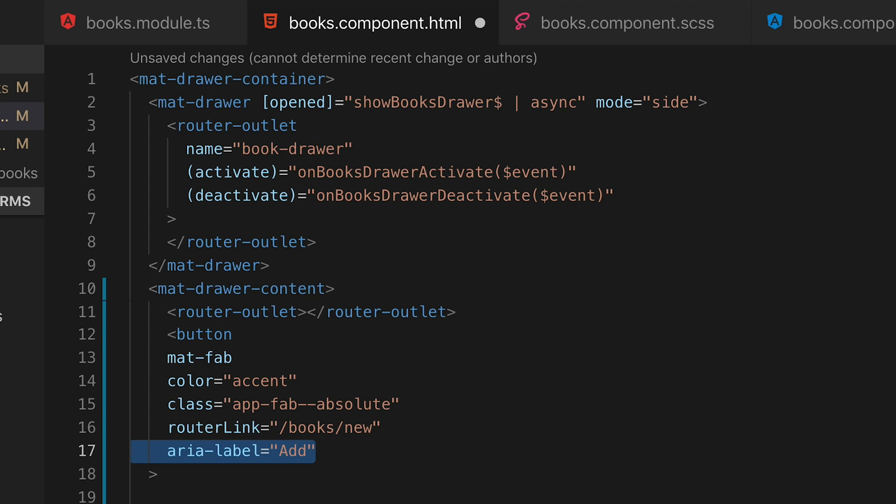
scroll(down, 3)
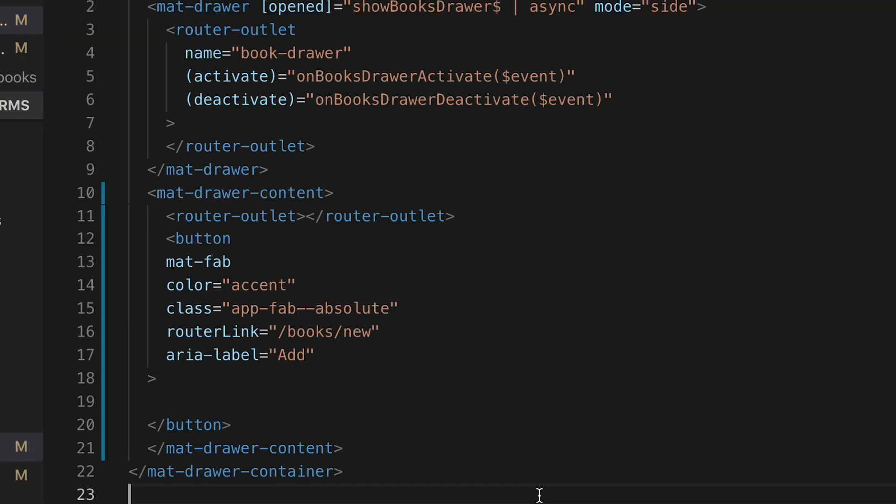
Step: Insert <mat-icon aria-label="Add Book">add</mat-icon> inside the floating button
text(<mat-icon aria-label="Add Book">add</mat-icon>)
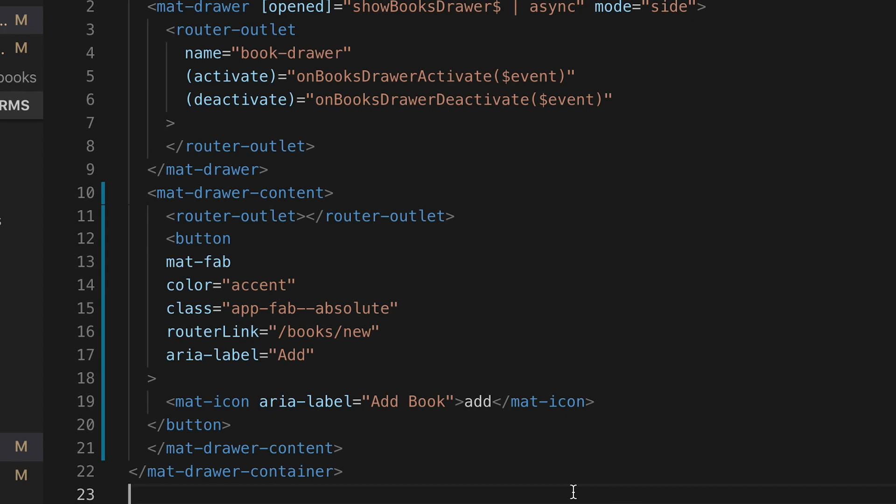
mouse_move(675, 402)
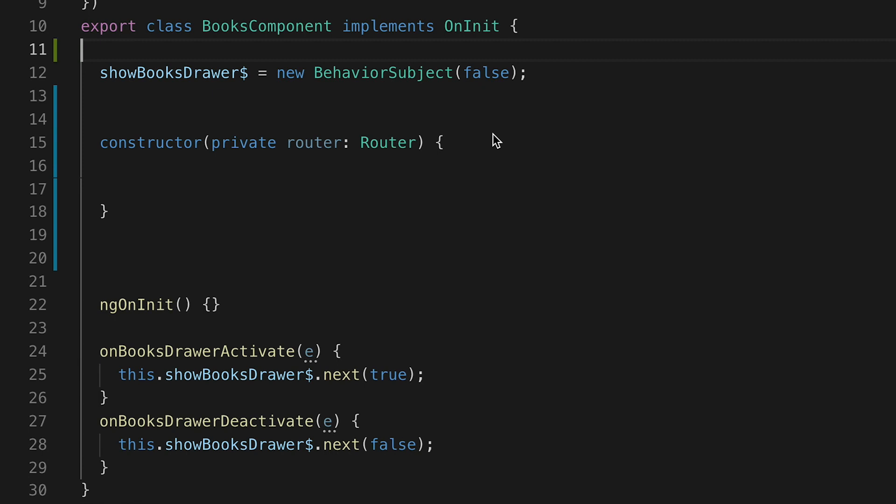
Step: Add OnDestroy, a showBooksAdd$ BehaviorSubject, a subs array, and a /books-only FAB comment
text(, OnDestroy)
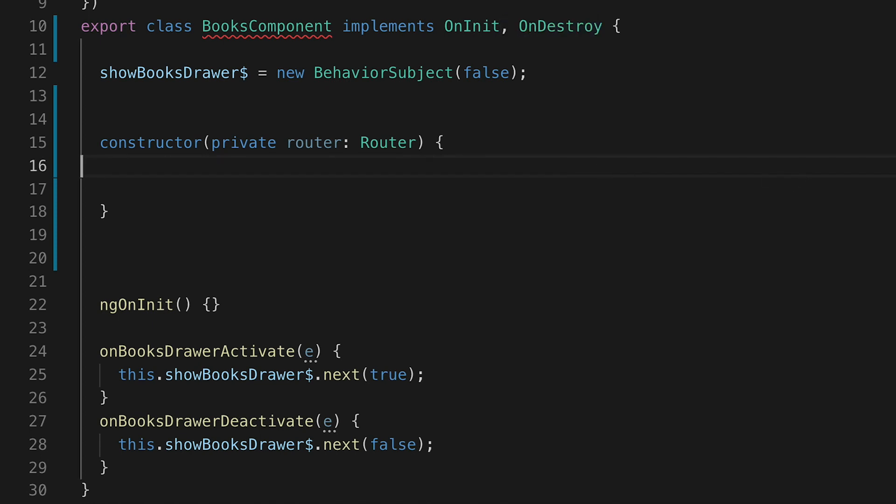
text(showBooksAdd$ = new BehaviorSubject(false);)
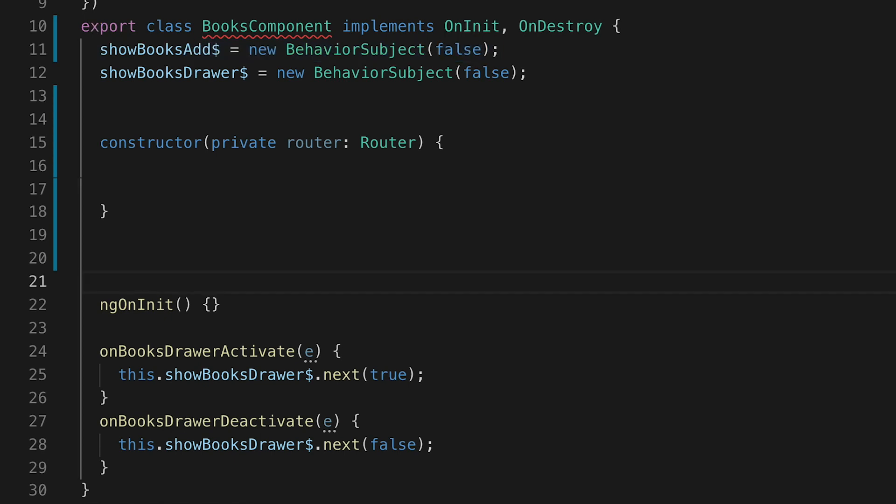
text(subs: Array<Subscription> = [];)
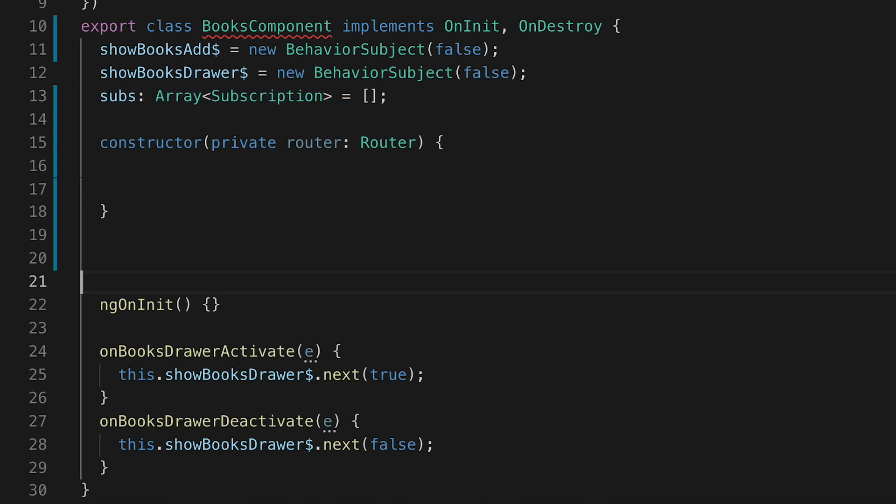
text(/* Only add Book Add Fab on /books */)
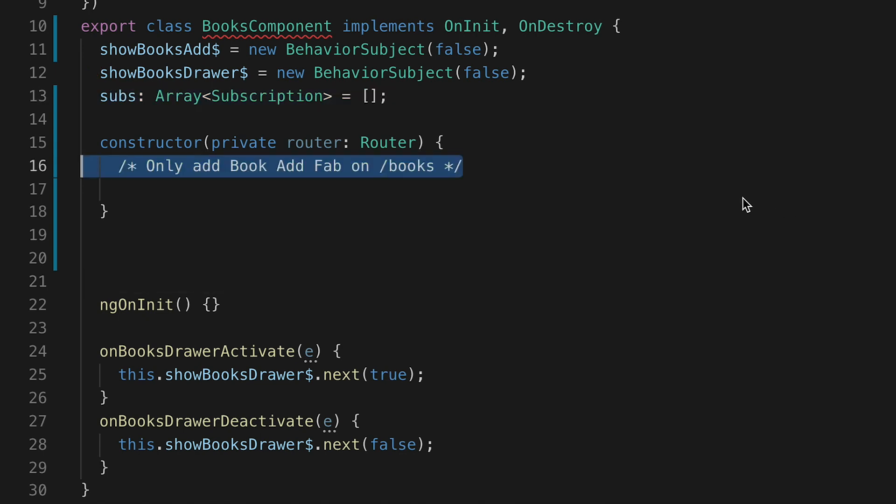
mouse_move(737, 218)
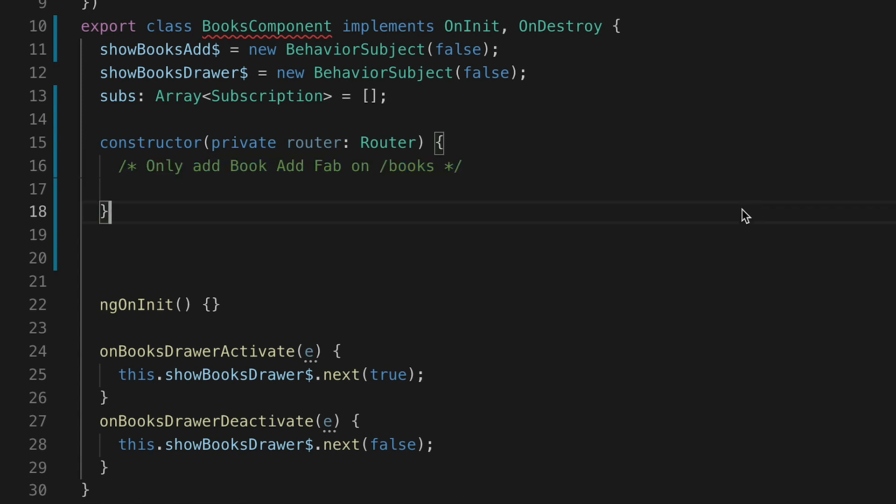
Step: Push a router.events subscription toggling showBooksAdd$ on /books, with an else branch
text(this.subs.push()
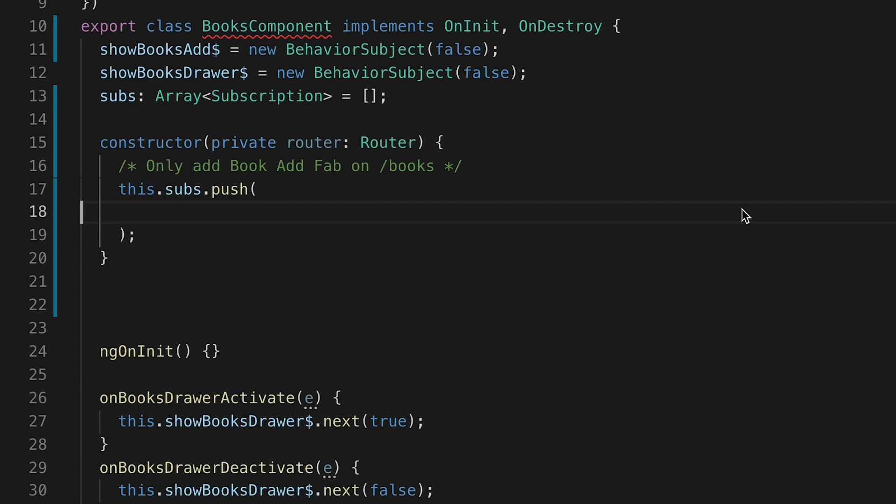
text(this.router.events.subscribe(e => {)
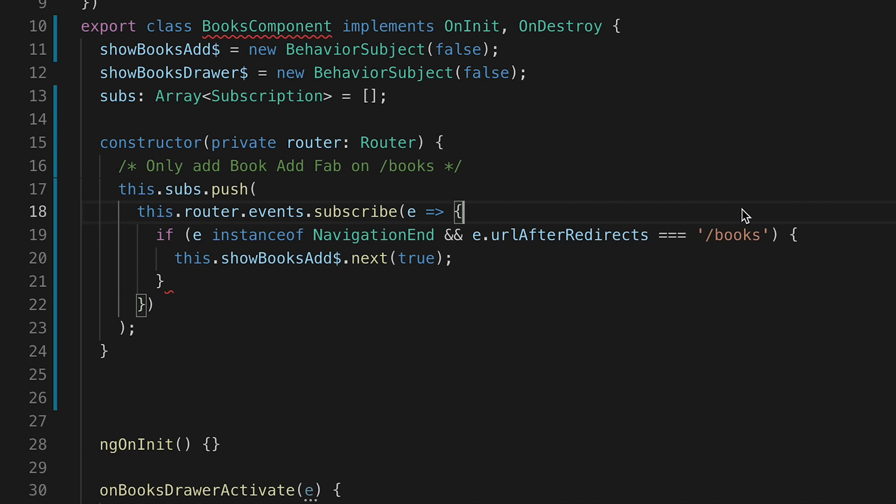
mouse_move(819, 319)
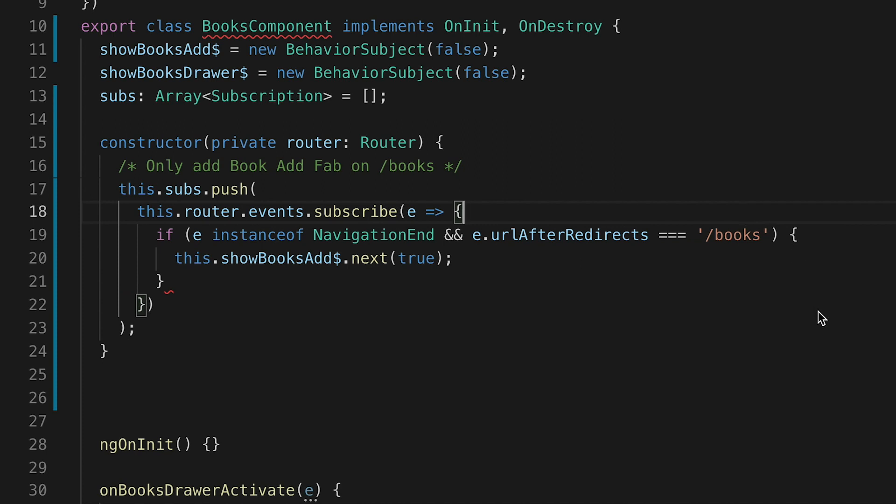
text(else {)
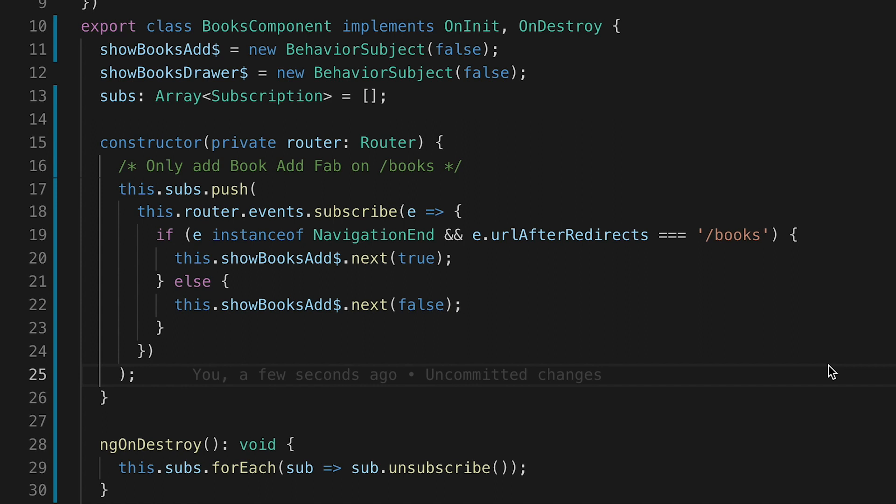
Step: Scroll through books.component.ts, then switch to the books.component.html template
scroll(down, 3)
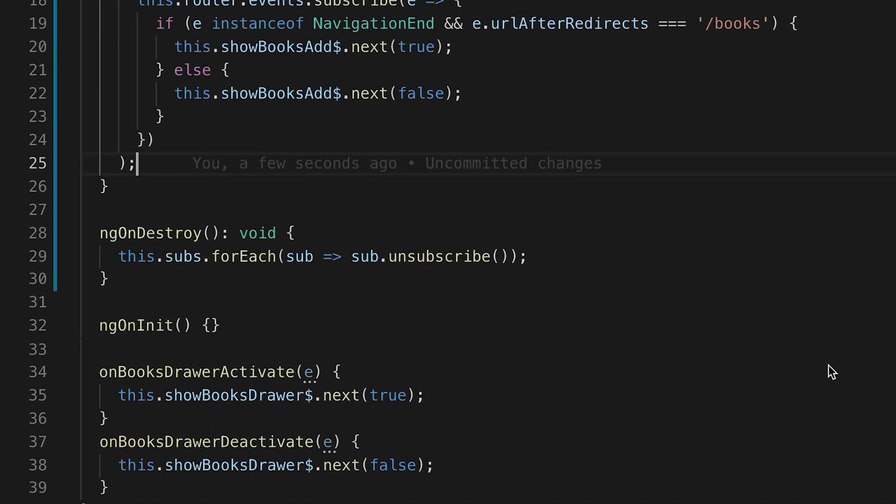
scroll(down, 3)
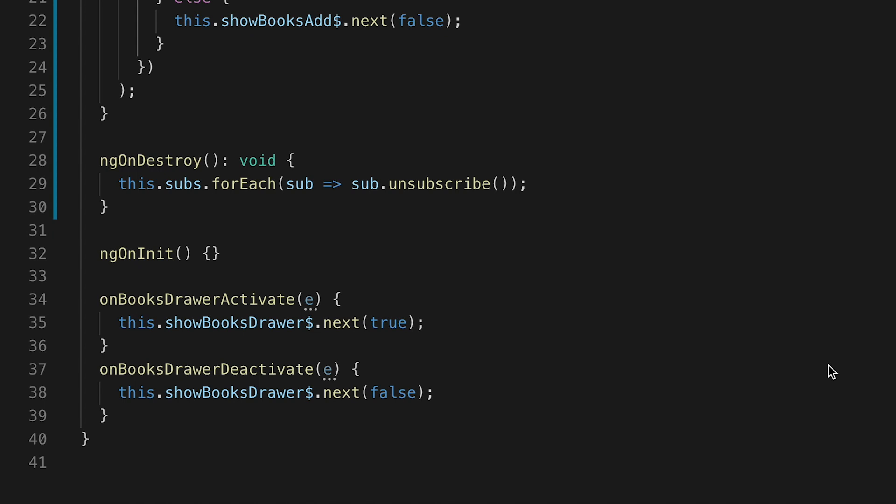
scroll(up, 3)
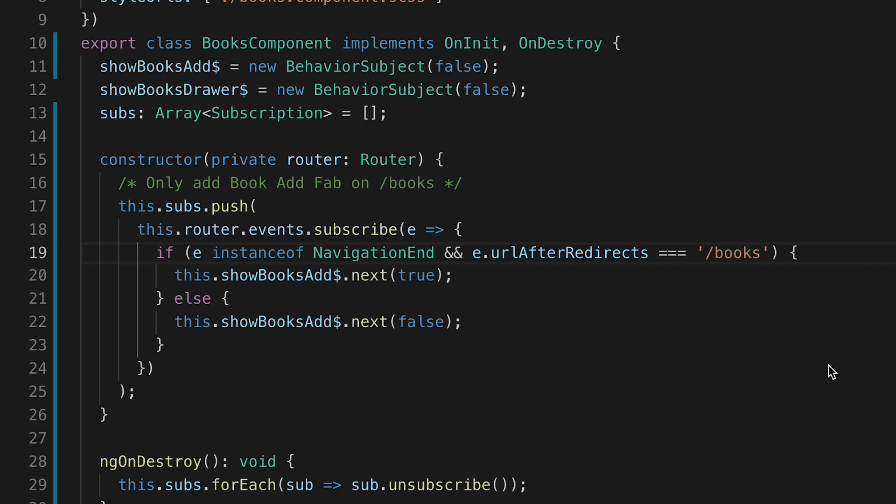
scroll(down, 3)
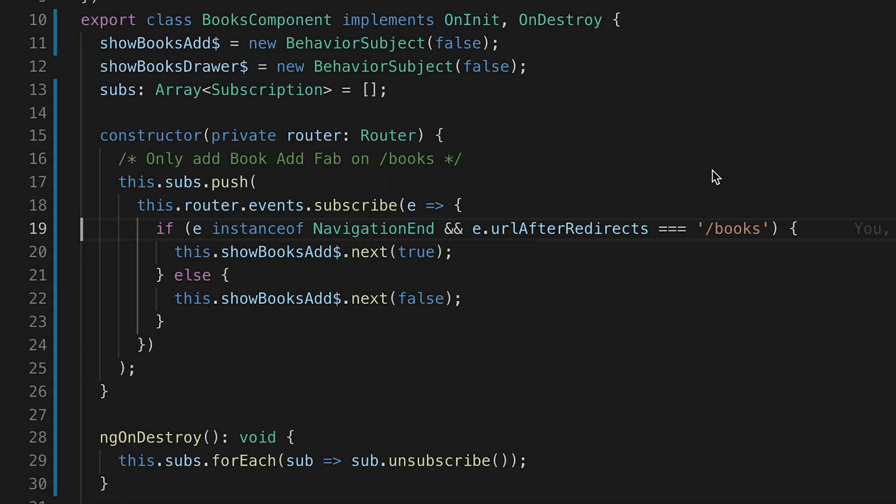
click(375, 22)
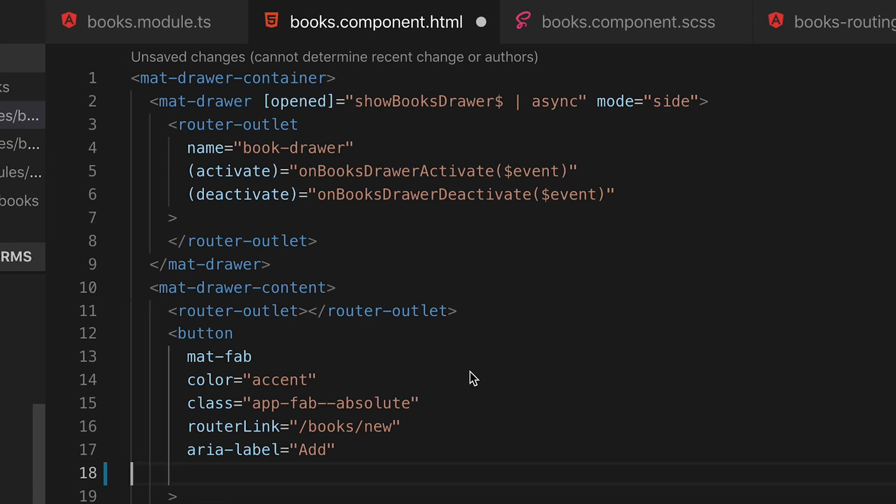
Step: Add *ngIf="(showBooksAdd$ | async)" to the add mat-fab button
text(*ngIf="(showBooksAdd$ | async)")
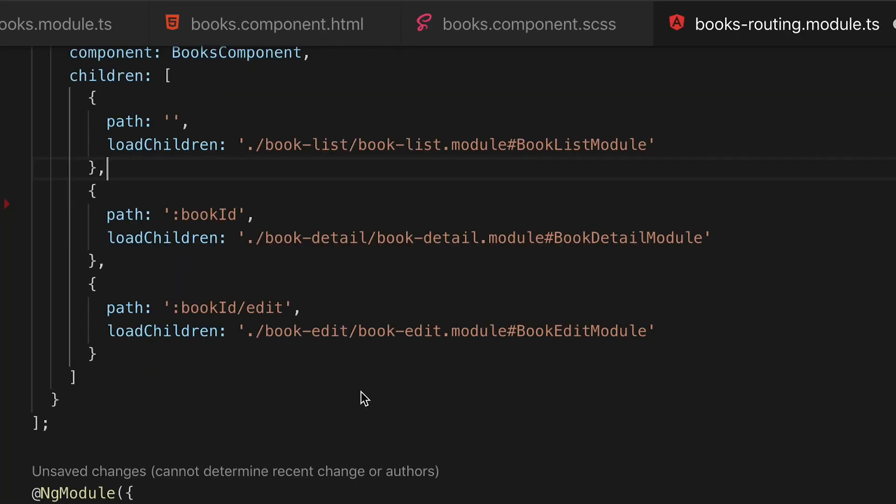
Step: Insert child routes redirecting 'new' to 'undefined/edit' and 'undefined' to ''
key(Enter)
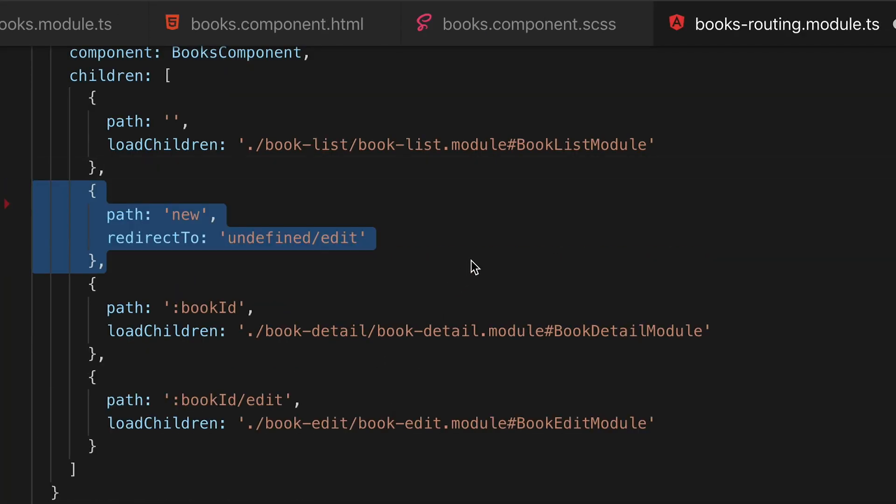
click(226, 238)
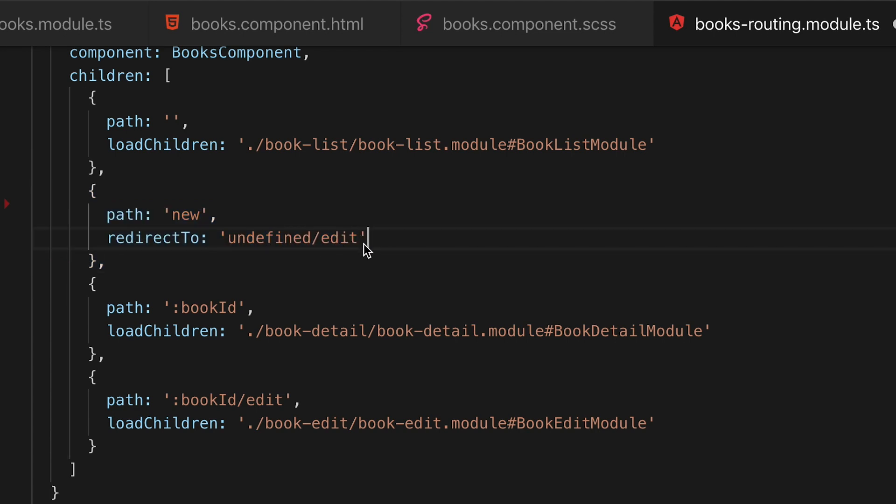
mouse_move(415, 251)
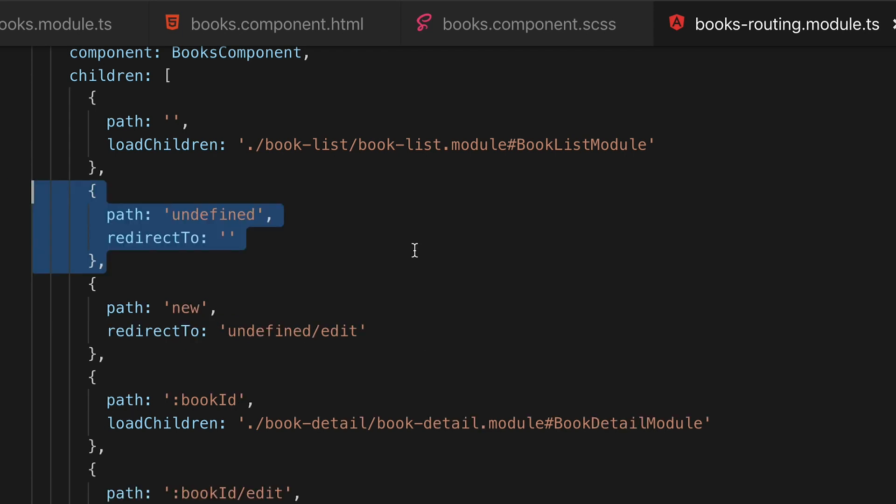
click(151, 185)
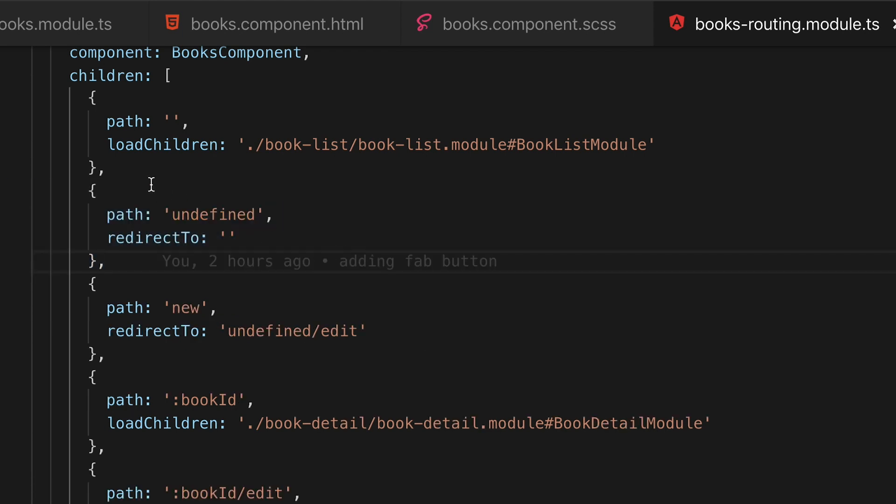
click(106, 261)
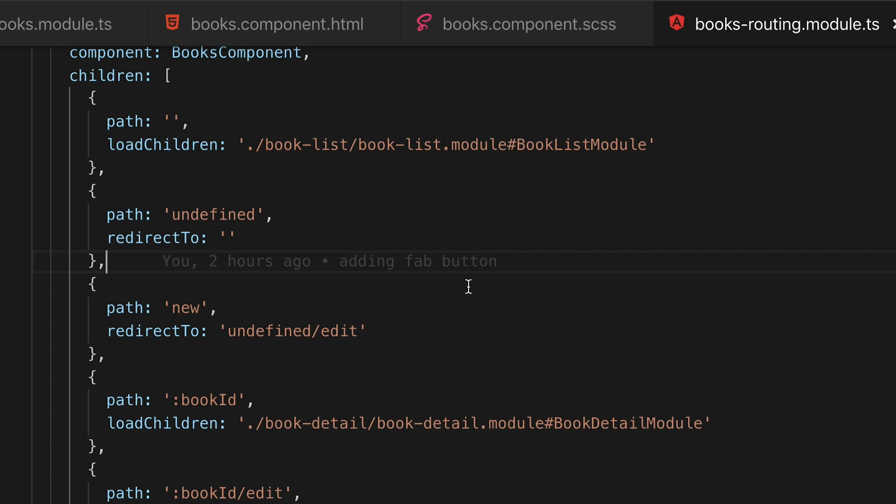